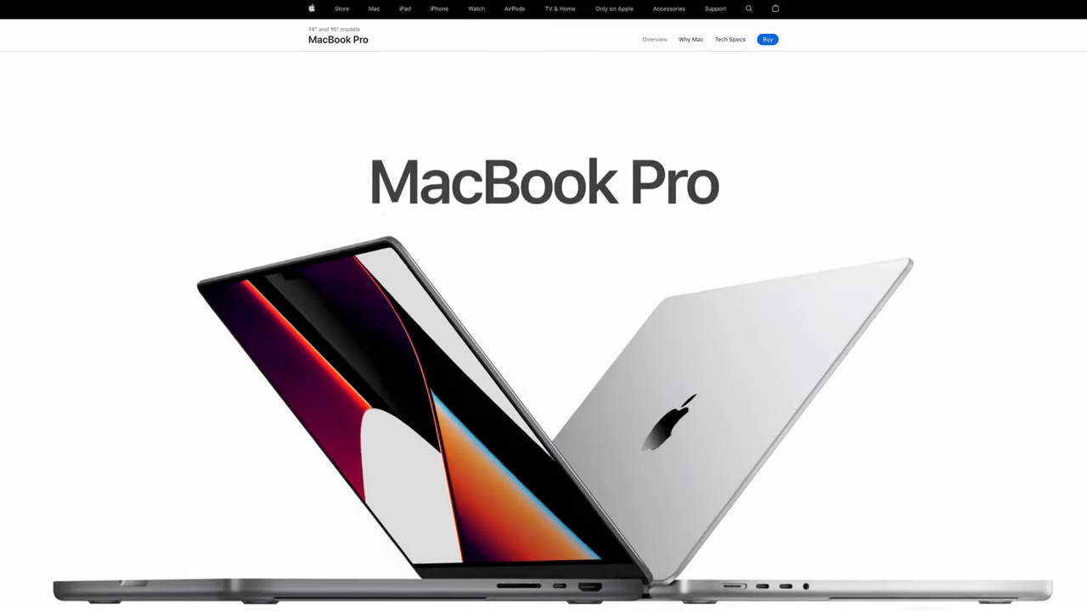
{"action": "scroll", "scroll_direction": "down", "scroll_amount": 3}
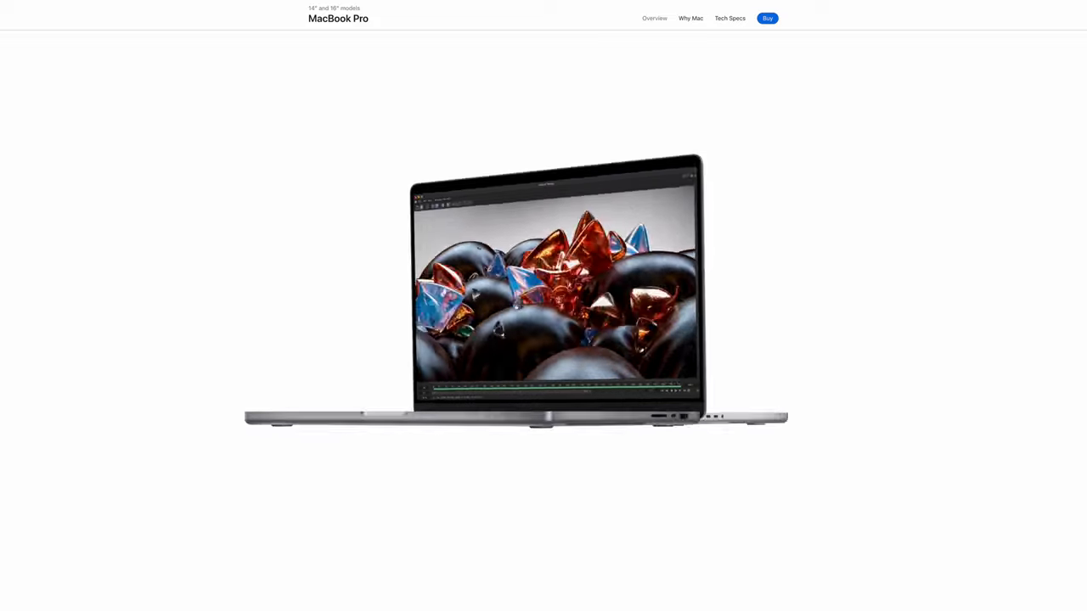
{"action": "scroll", "scroll_direction": "down", "scroll_amount": 3}
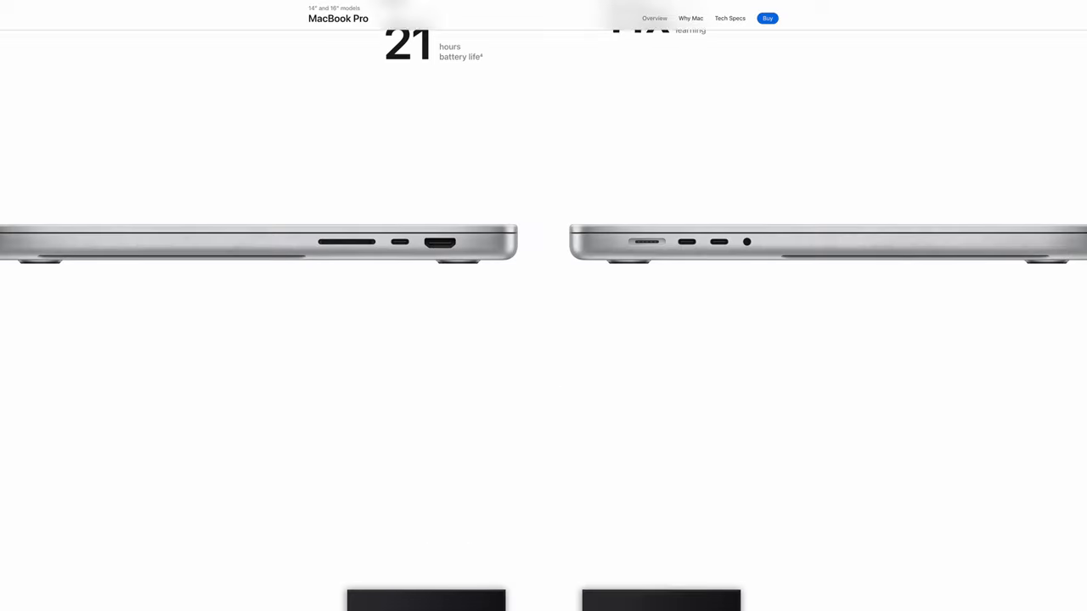
{"action": "scroll", "scroll_direction": "down", "scroll_amount": 3}
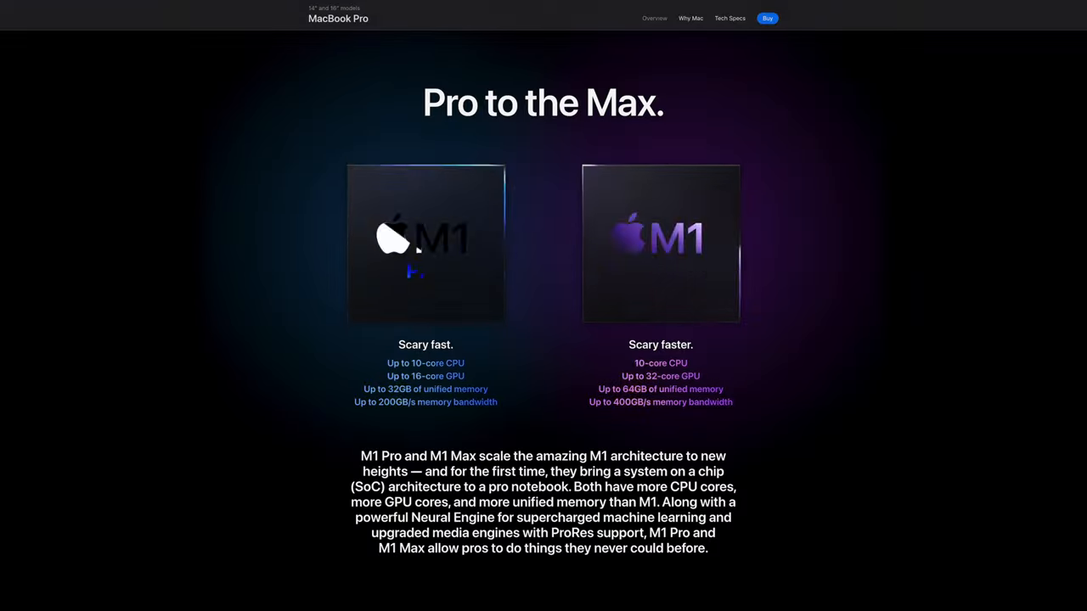
{"action": "scroll", "scroll_direction": "down", "scroll_amount": 3}
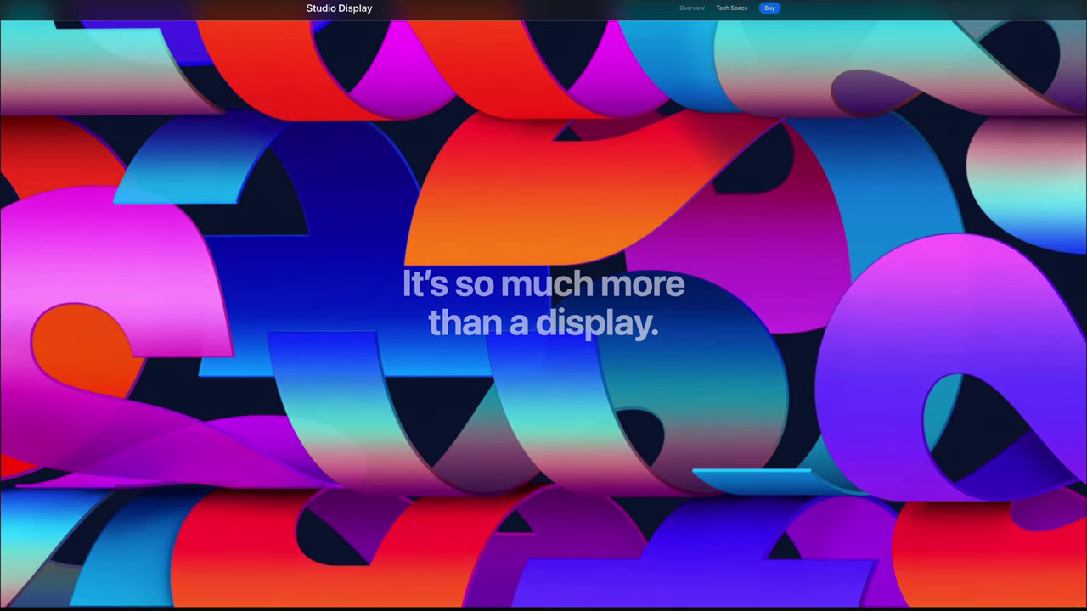
{"action": "scroll", "scroll_direction": "down", "scroll_amount": 3}
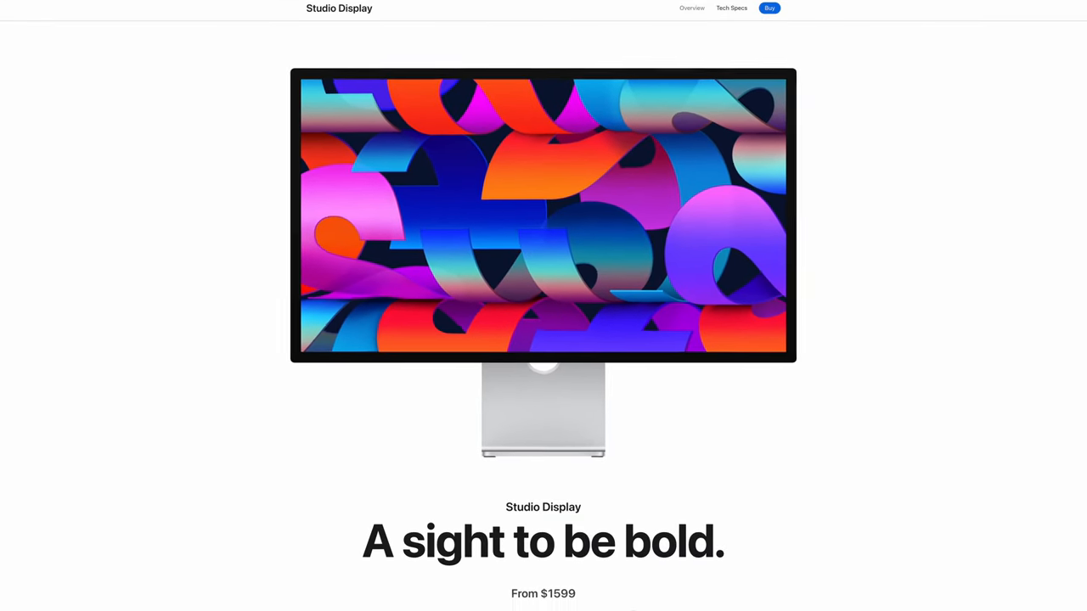
{"action": "scroll", "scroll_direction": "down", "scroll_amount": 3}
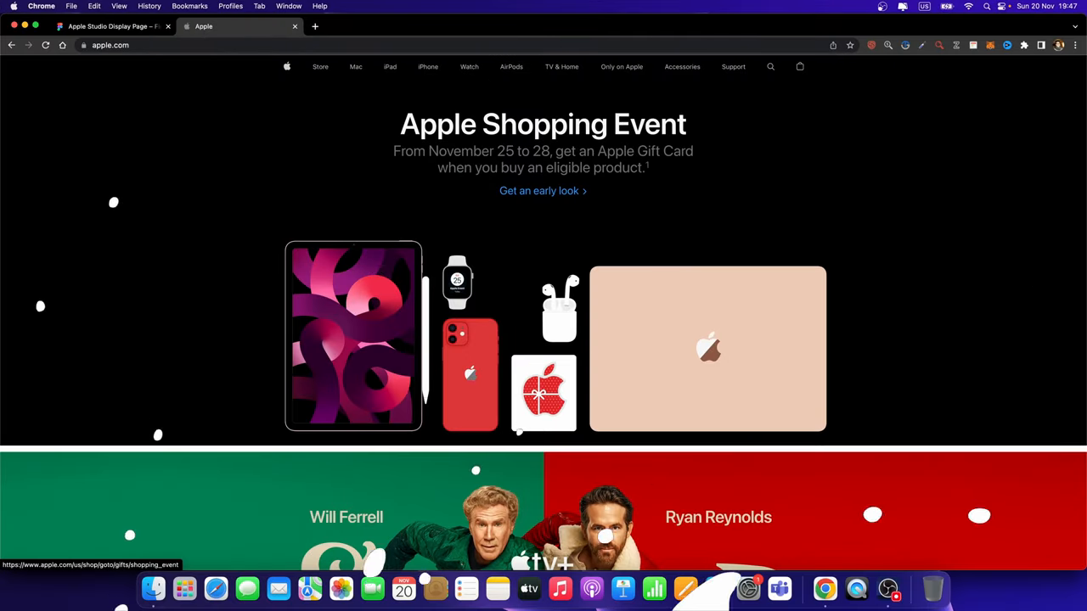
Navigate Mac > Displays > Studio Display to reach the product page
{"action": "left_click", "coordinate": [355, 68]}
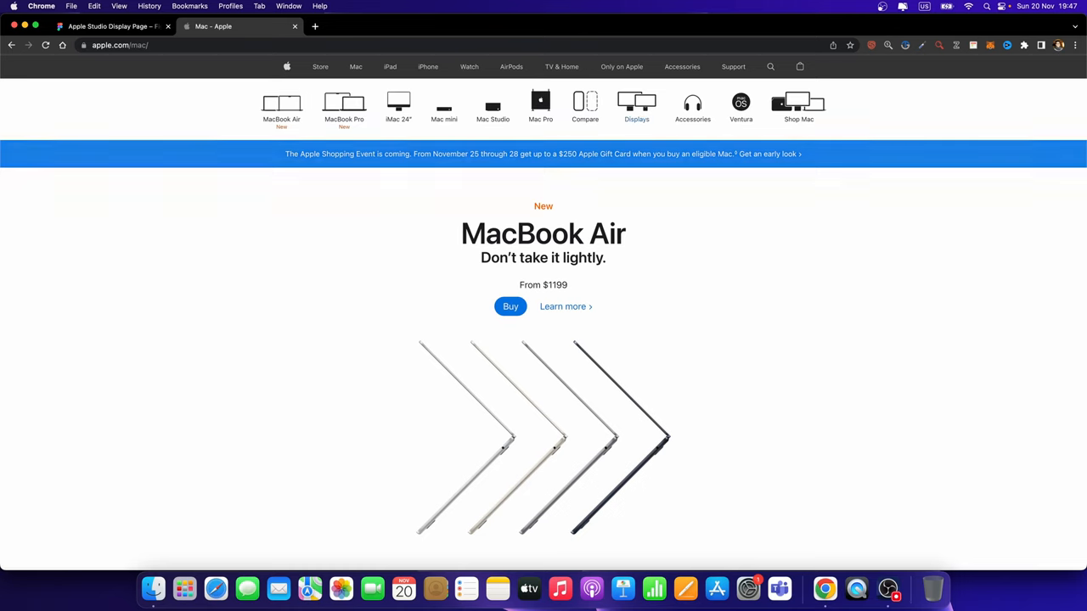
{"action": "left_click", "coordinate": [635, 105]}
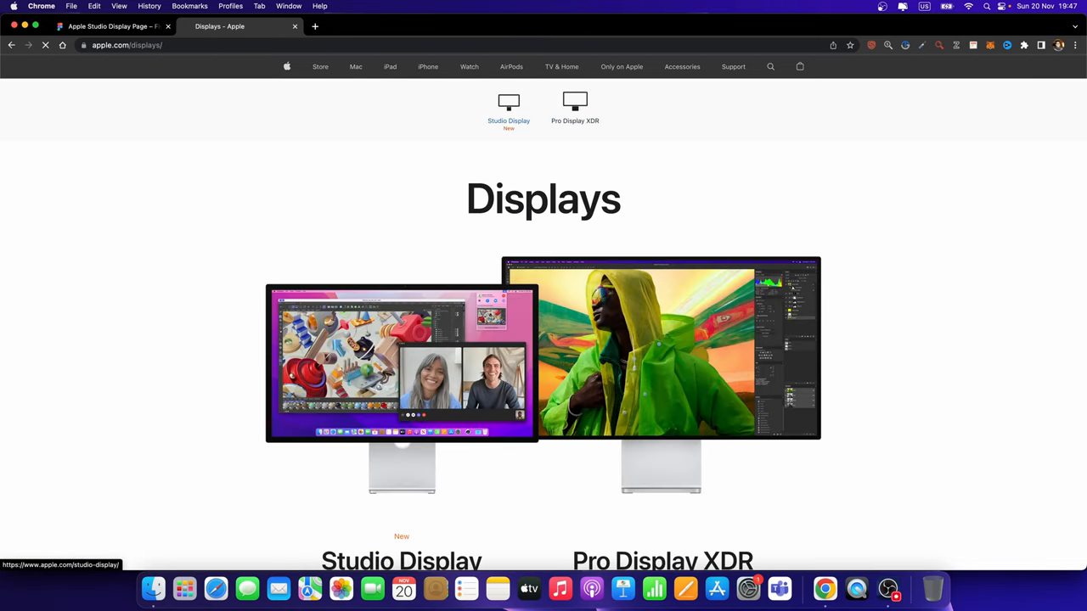
{"action": "left_click", "coordinate": [508, 102]}
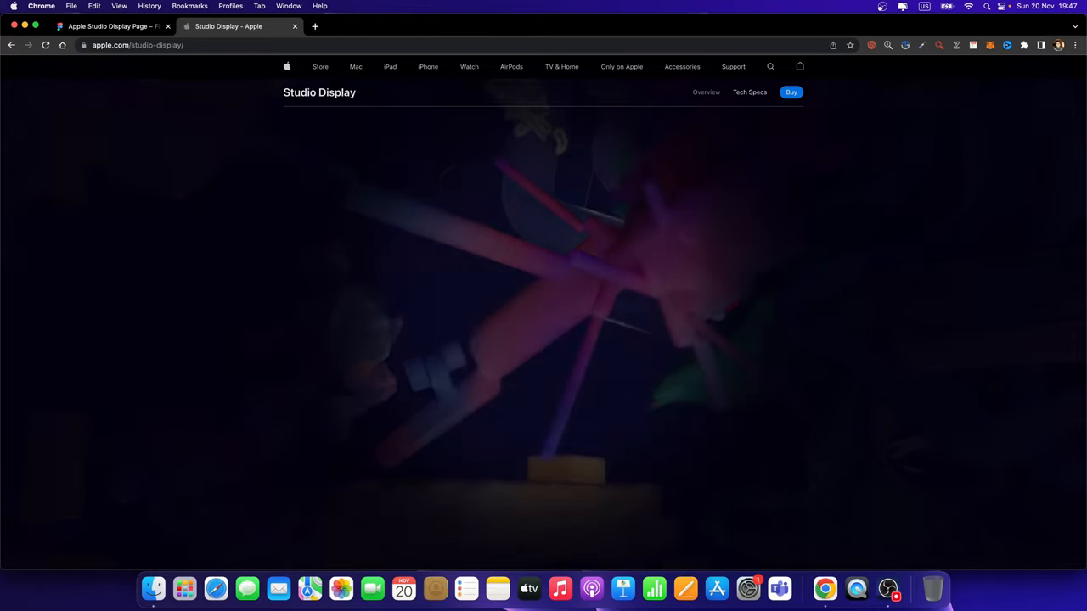
Scroll the Studio Display page through its intro down to the display reveal
{"action": "scroll", "scroll_direction": "down", "scroll_amount": 3}
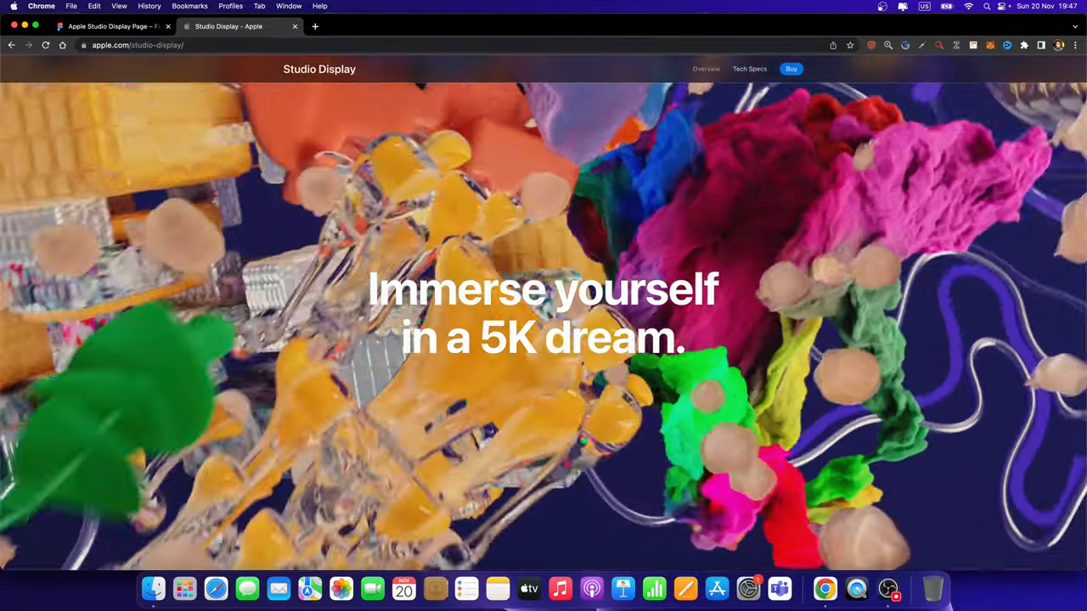
{"action": "scroll", "scroll_direction": "down", "scroll_amount": 3}
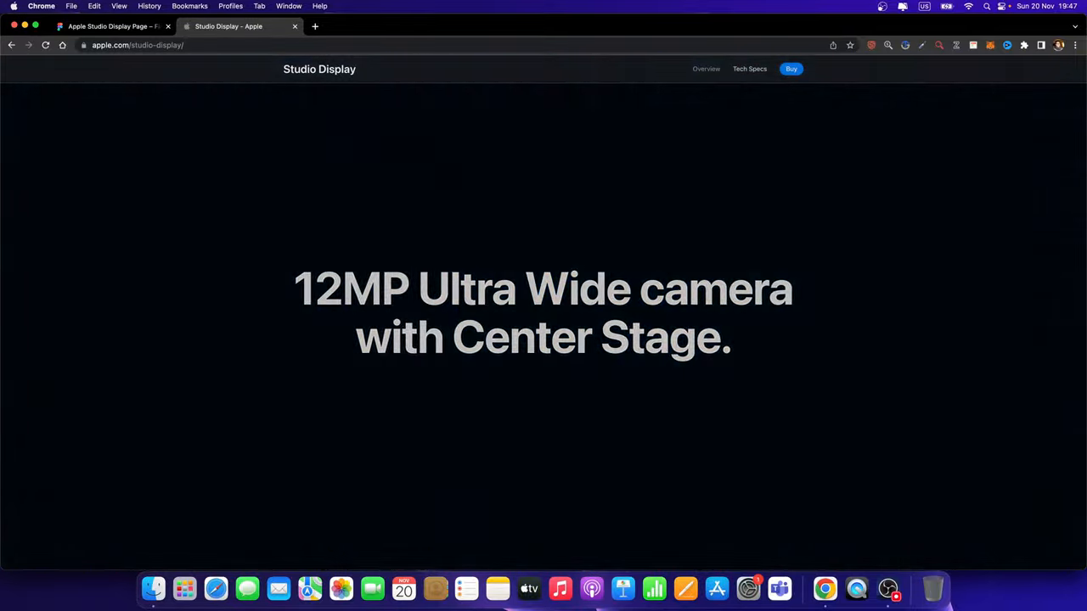
{"action": "scroll", "scroll_direction": "down", "scroll_amount": 3}
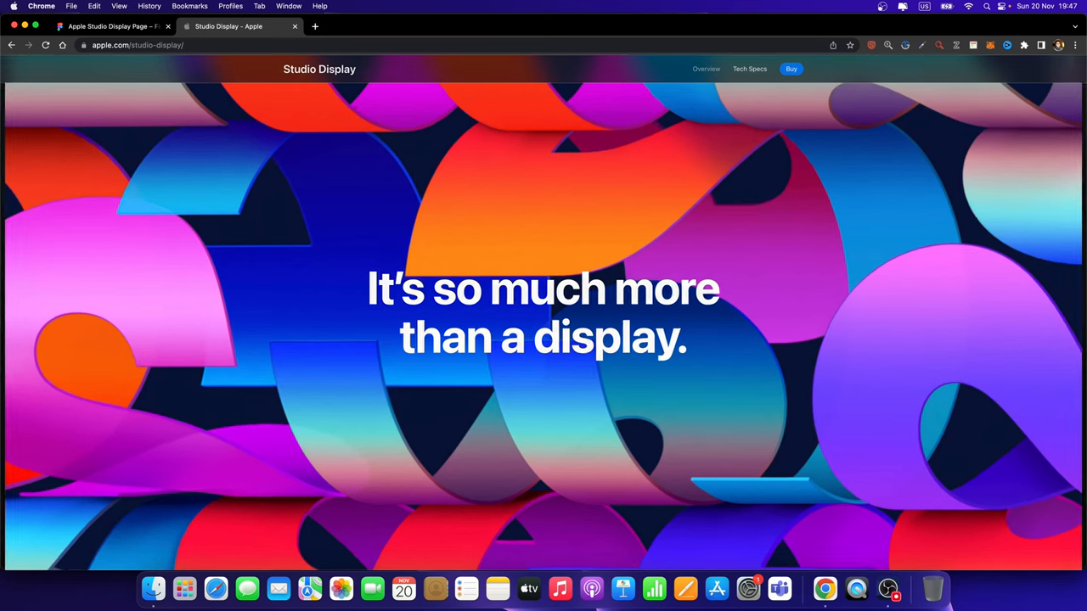
{"action": "scroll", "scroll_direction": "down", "scroll_amount": 3}
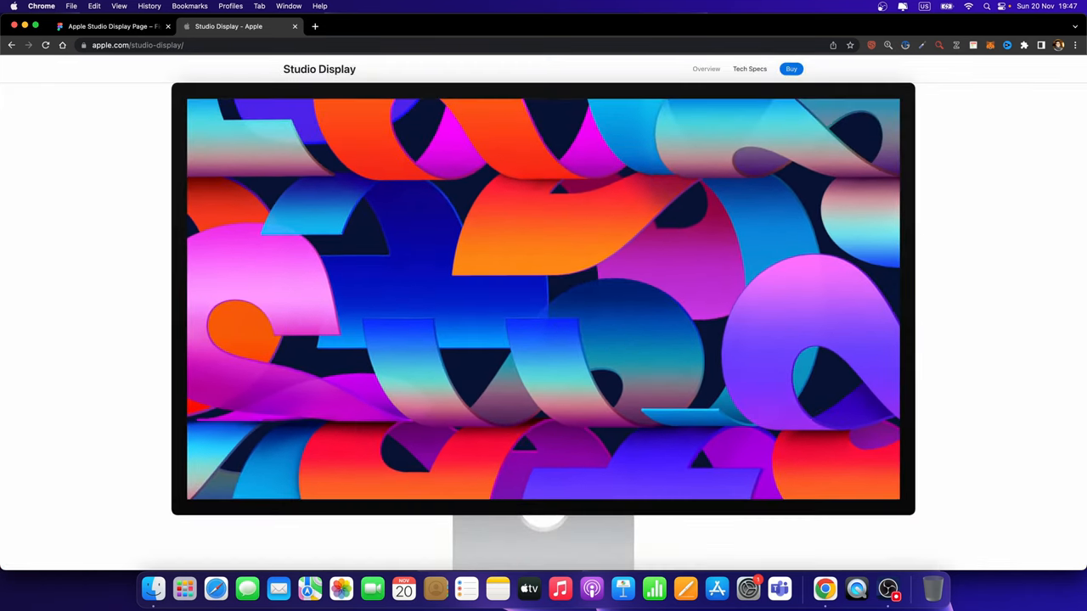
{"action": "scroll", "scroll_direction": "down", "scroll_amount": 3}
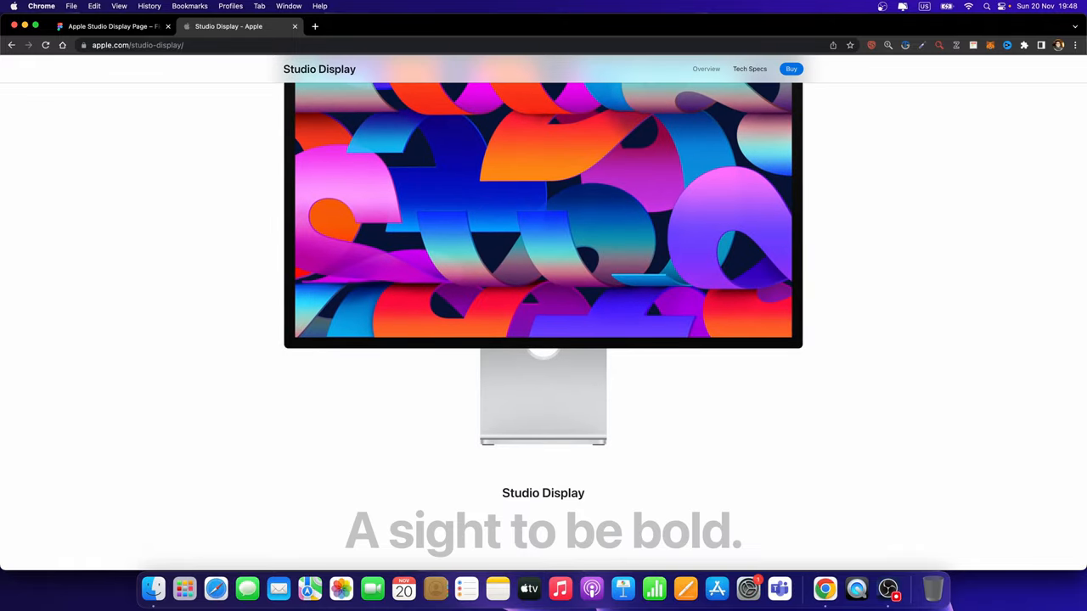
{"action": "scroll", "scroll_direction": "down", "scroll_amount": 3}
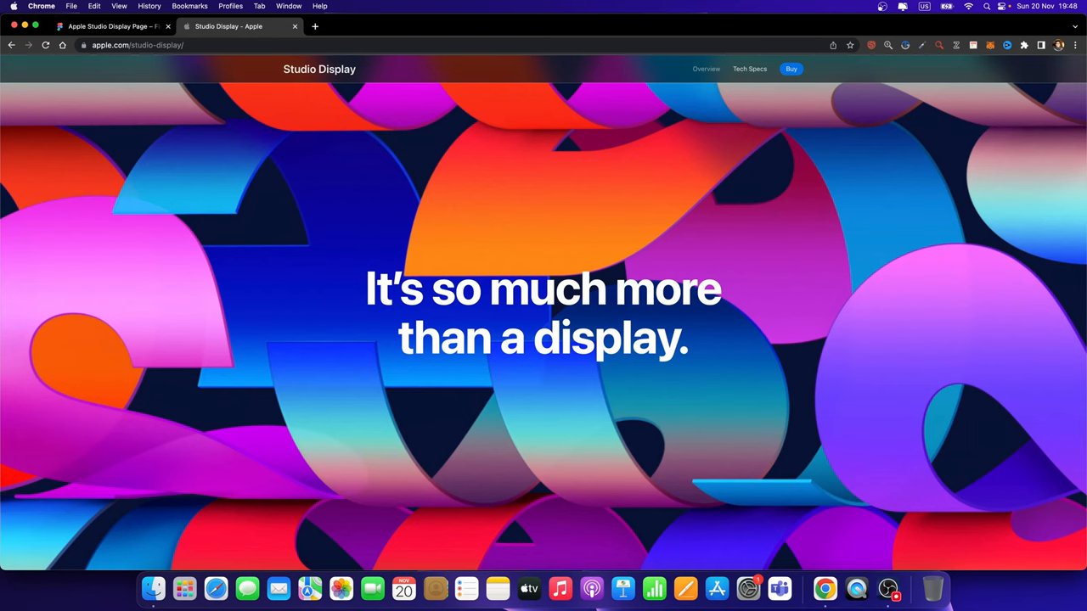
Replay the display zoom-out on the product page, then move to the Figma file
{"action": "scroll", "scroll_direction": "down", "scroll_amount": 3}
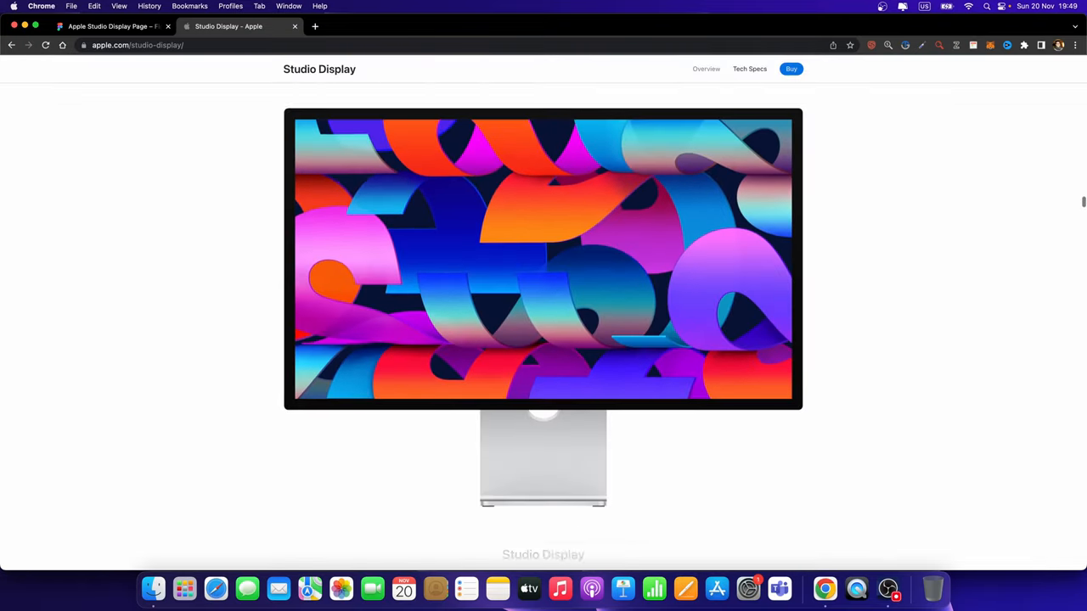
{"action": "scroll", "scroll_direction": "down", "scroll_amount": 3}
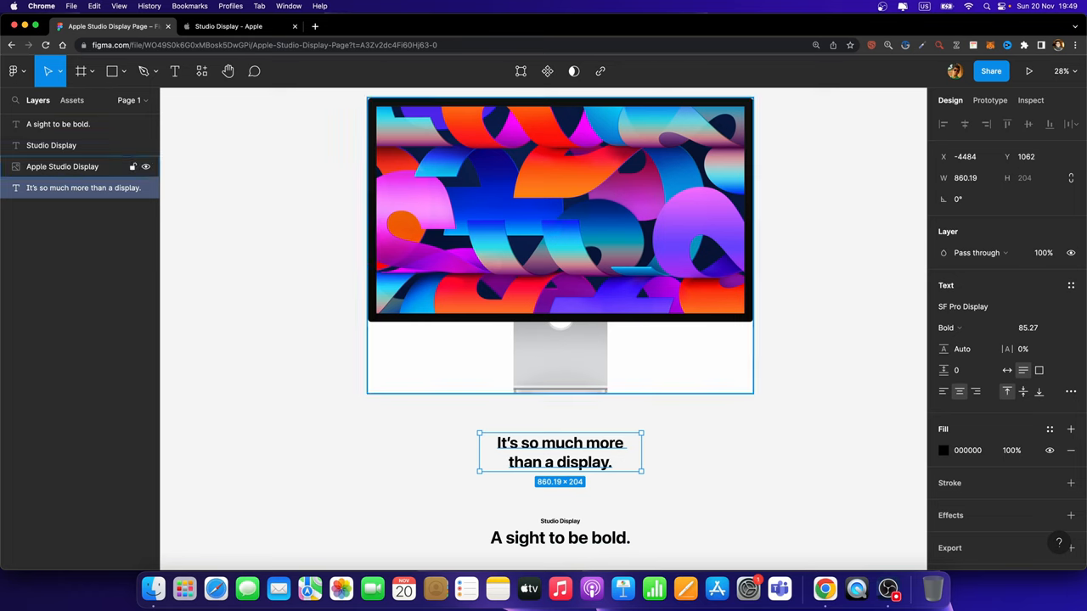
Create a 1920×1080 Frame 1 and fit the display image inside it
{"action": "scroll", "scroll_direction": "down", "scroll_amount": 3}
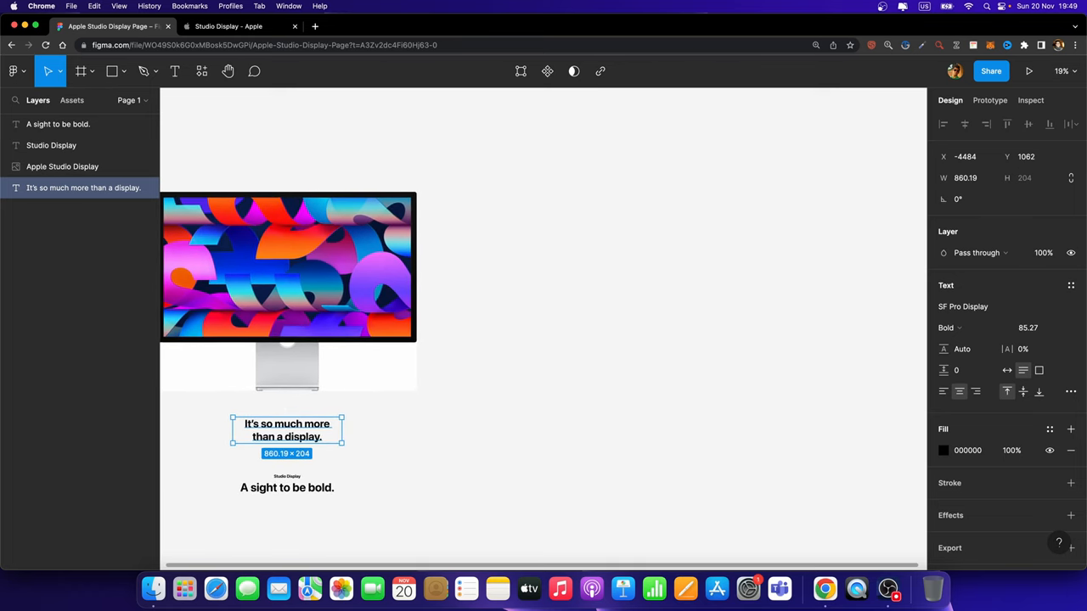
{"action": "left_click", "coordinate": [82, 71]}
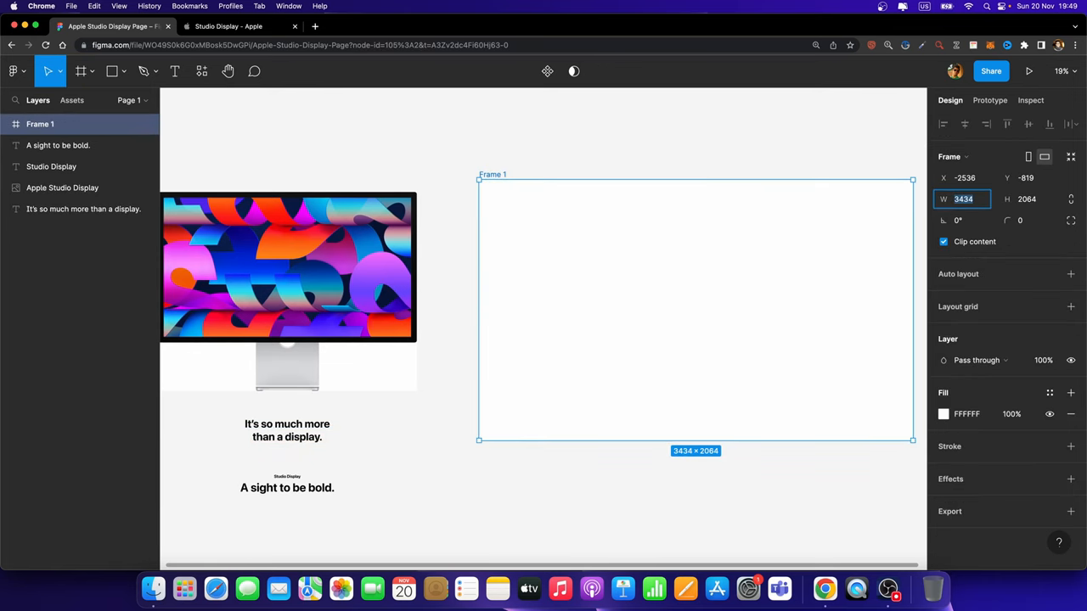
{"action": "type", "text": "1920"}
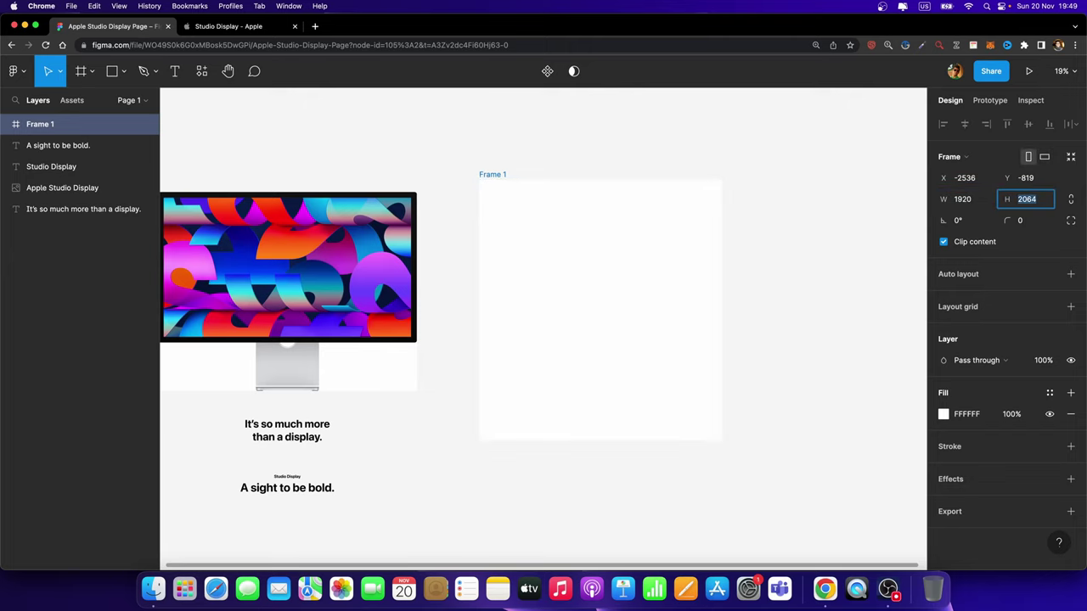
{"action": "type", "text": "1080"}
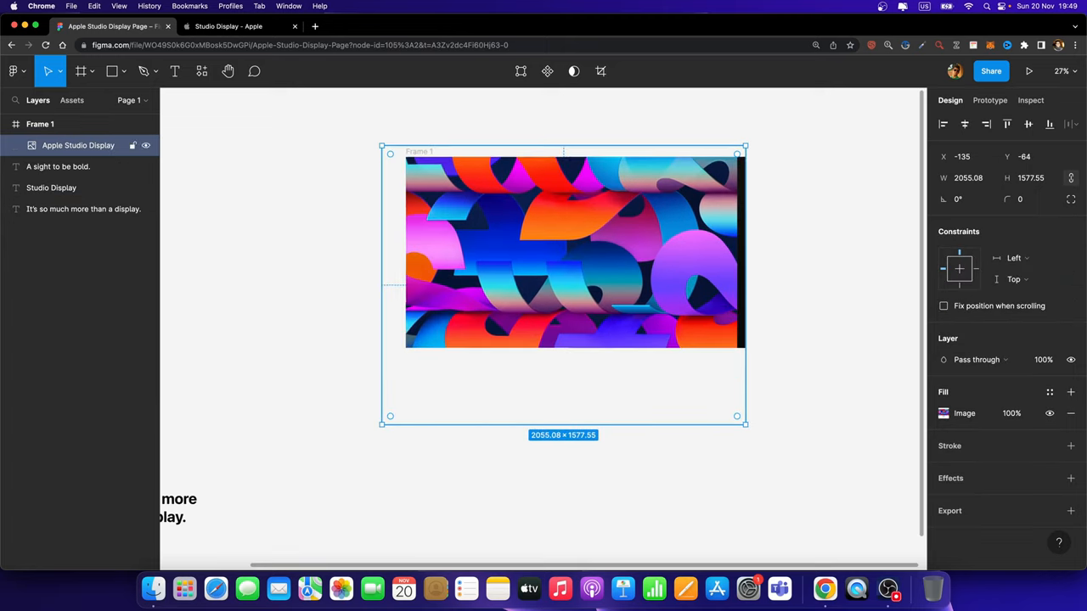
{"action": "left_click_drag", "start_coordinate": [564, 285], "coordinate": [574, 285]}
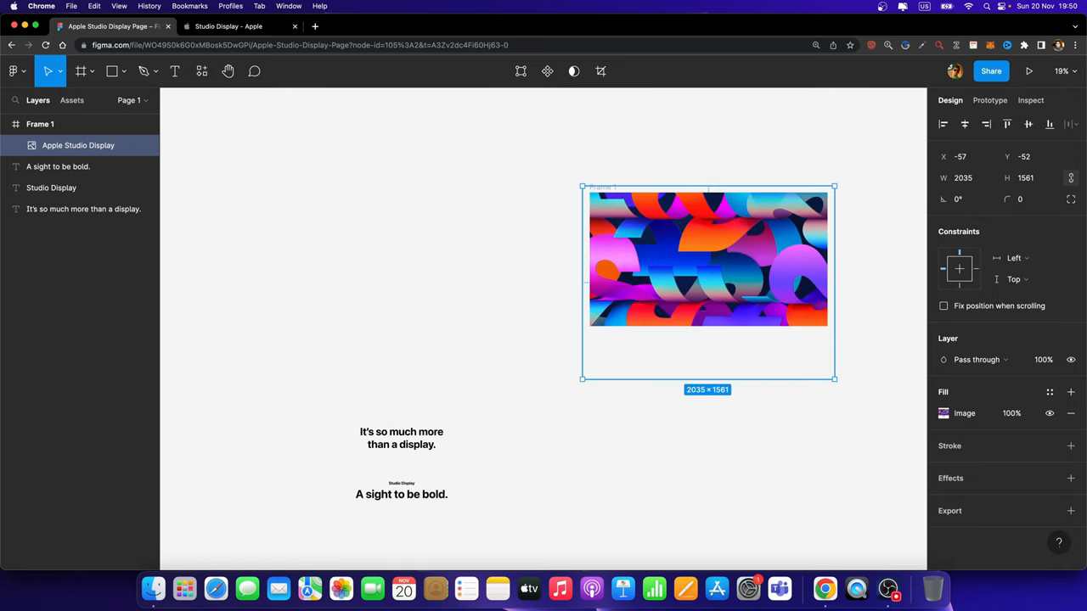
Add the headline 'It's so much more than a display.' with fill #FFFFFF
{"action": "left_click", "coordinate": [83, 209]}
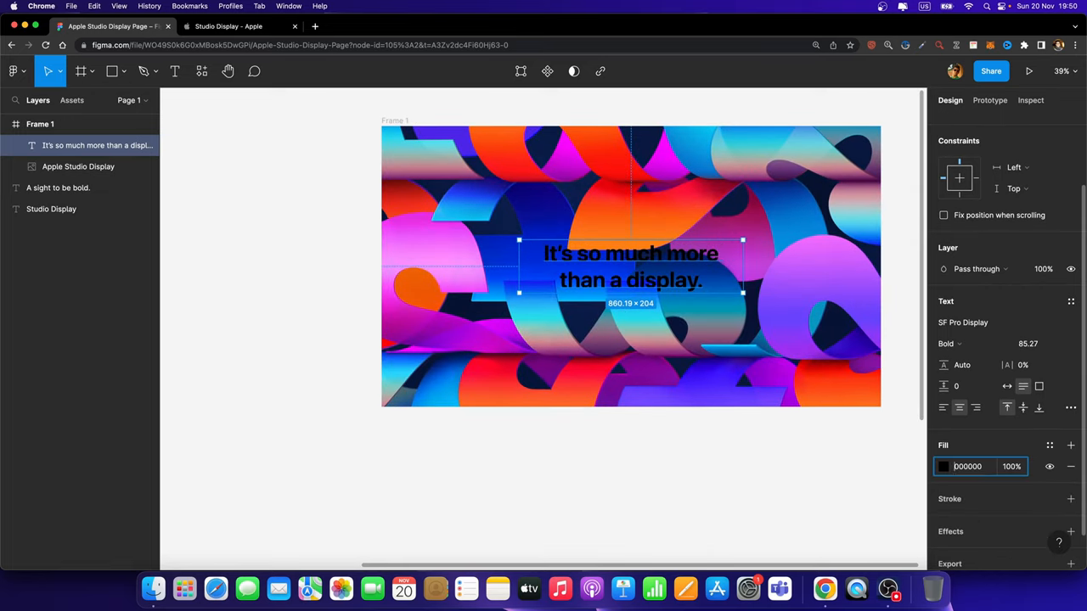
{"action": "left_click", "coordinate": [944, 465]}
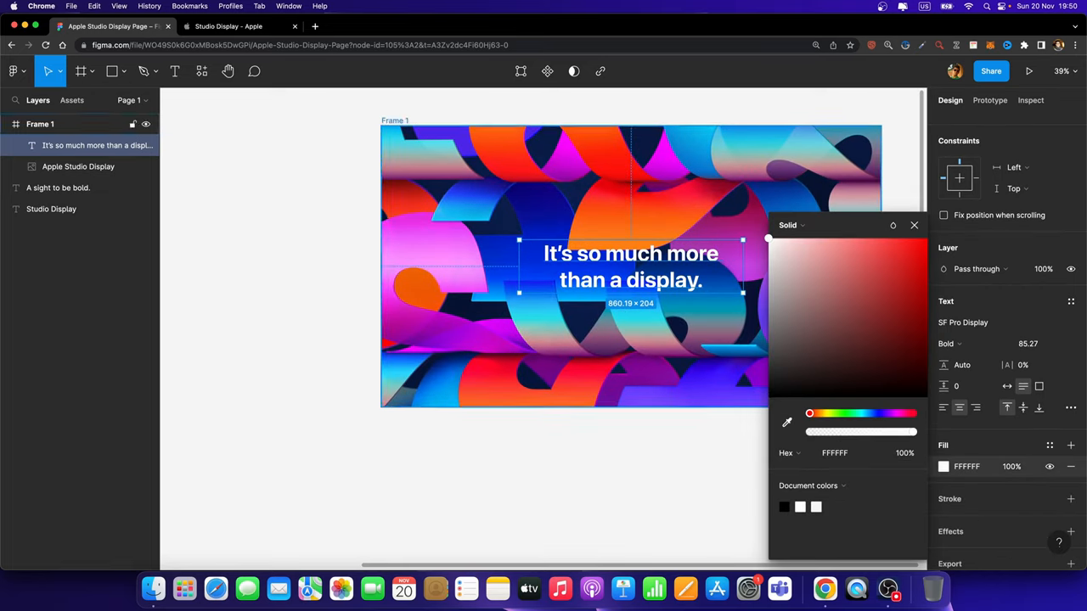
{"action": "left_click", "coordinate": [914, 225]}
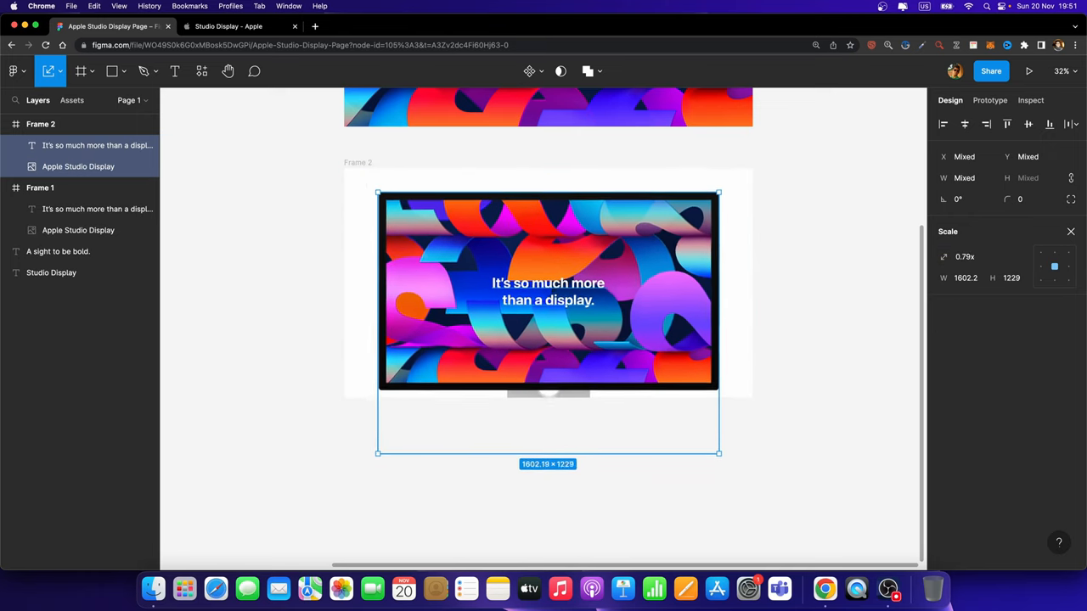
Scale down the Studio Display image in Frame 2 so the monitor and stand show
{"action": "left_click_drag", "start_coordinate": [717, 452], "coordinate": [688, 428]}
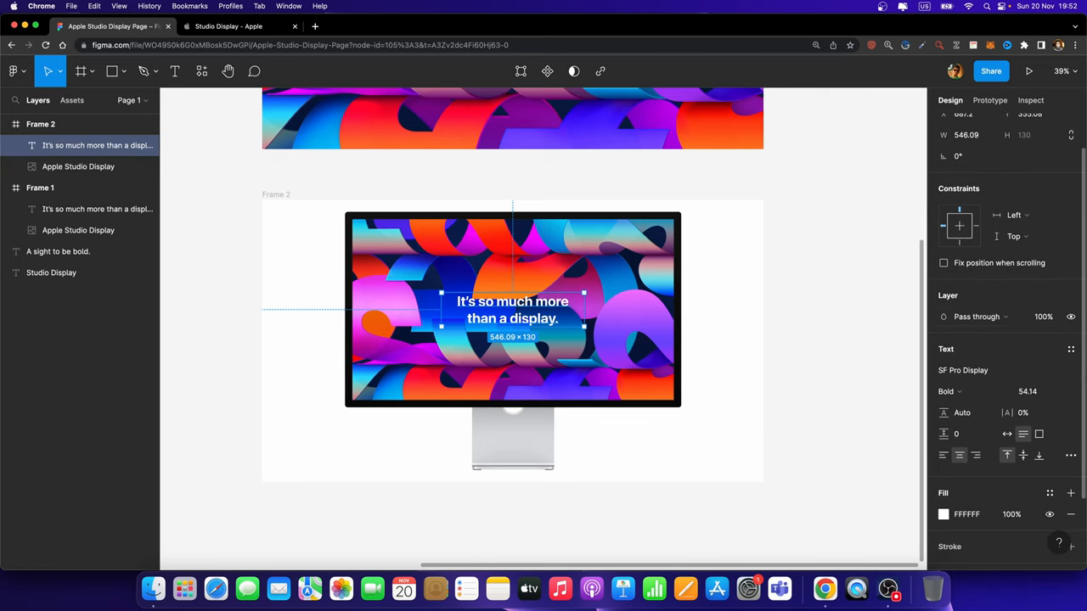
{"action": "left_click", "coordinate": [1042, 316]}
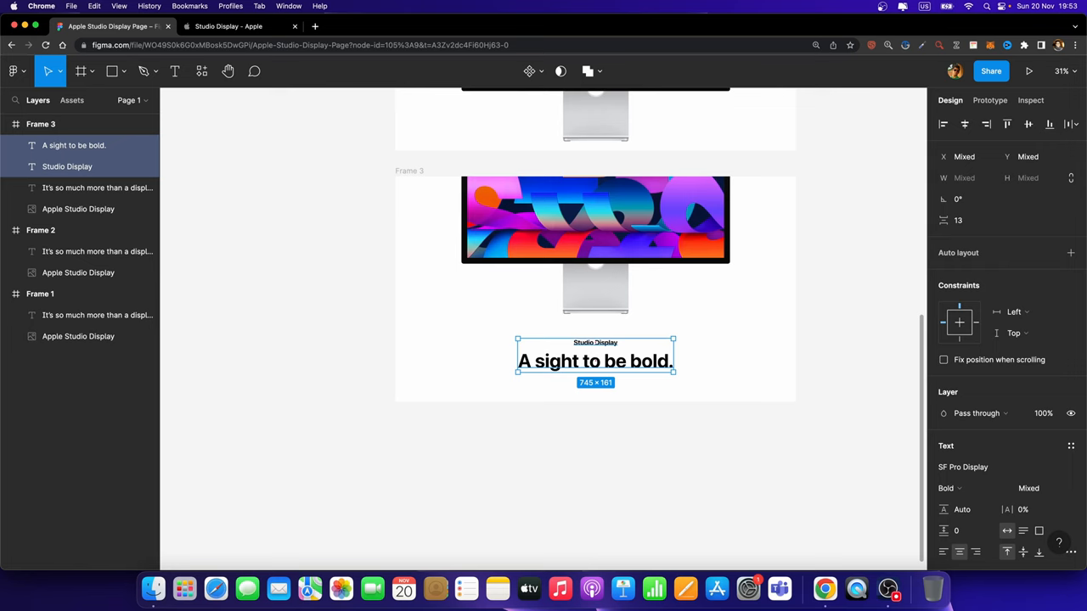
Check the Apple reference page for the 'A sight to be bold.' caption layout
{"action": "left_click", "coordinate": [241, 25]}
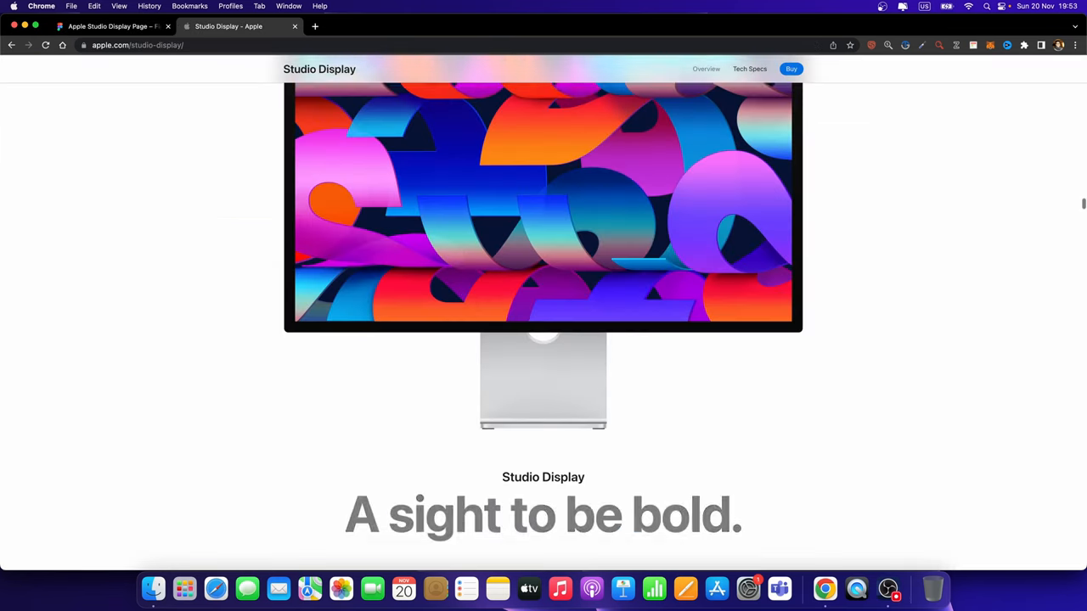
{"action": "scroll", "scroll_direction": "down", "scroll_amount": 3}
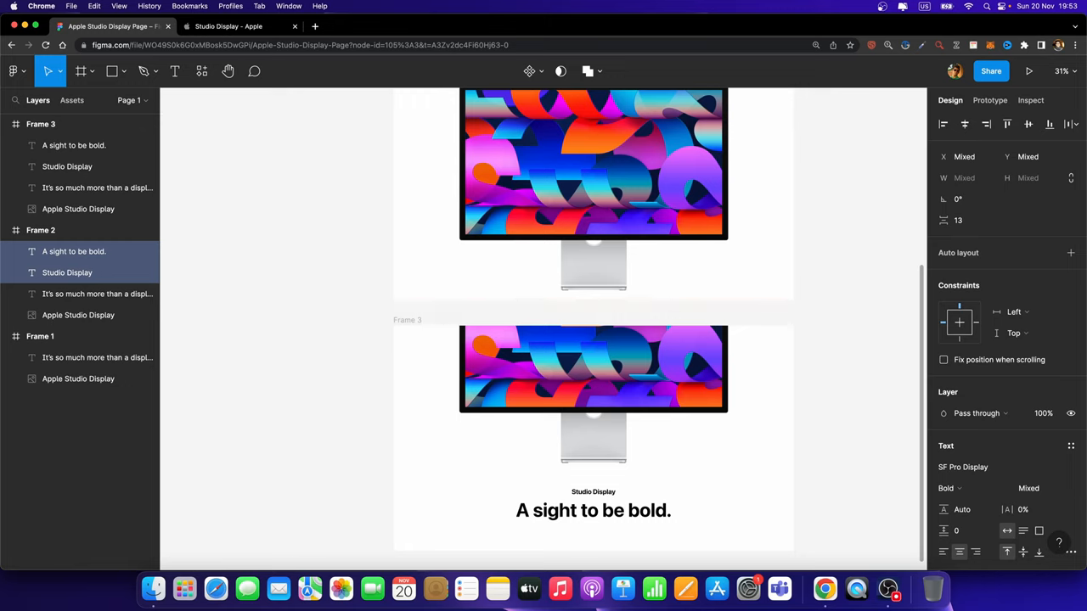
Select the caption copied into Frame 2 and review the three stacked frames
{"action": "left_click", "coordinate": [40, 231]}
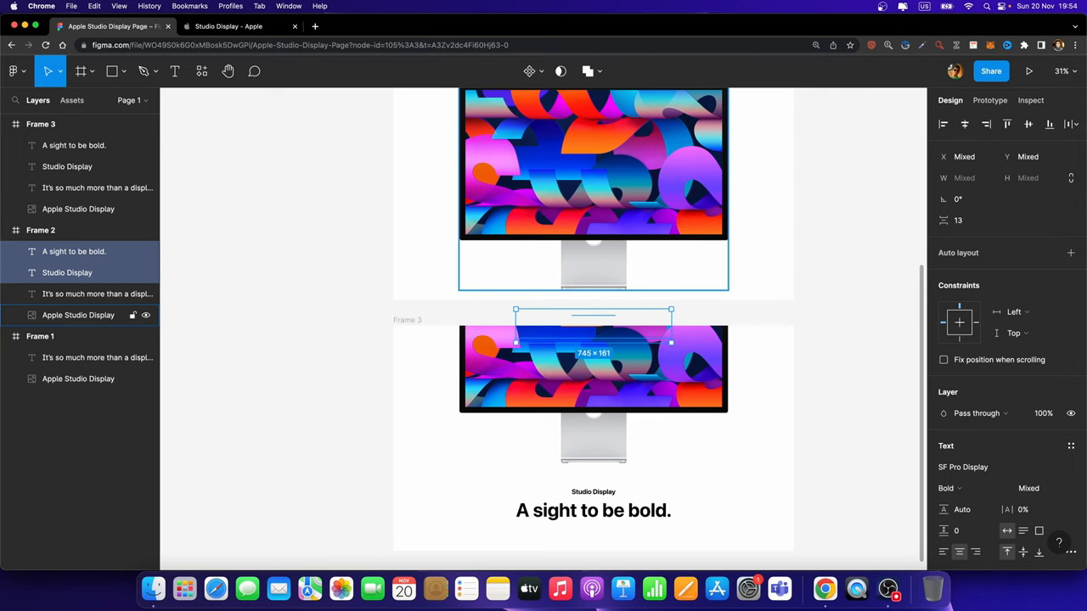
{"action": "scroll", "scroll_direction": "down", "scroll_amount": 3}
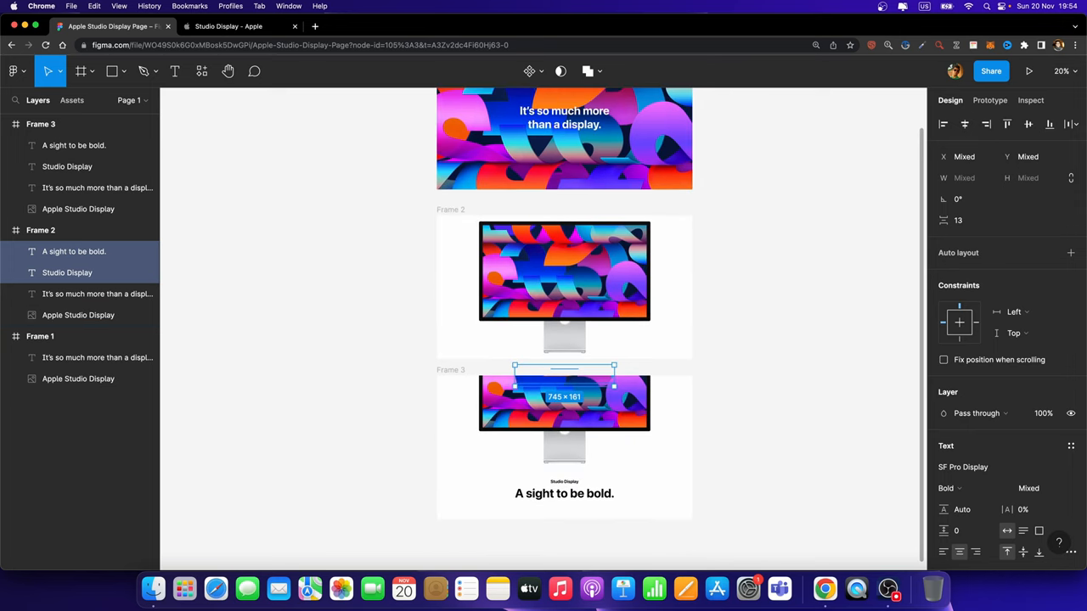
{"action": "scroll", "scroll_direction": "down", "scroll_amount": 3}
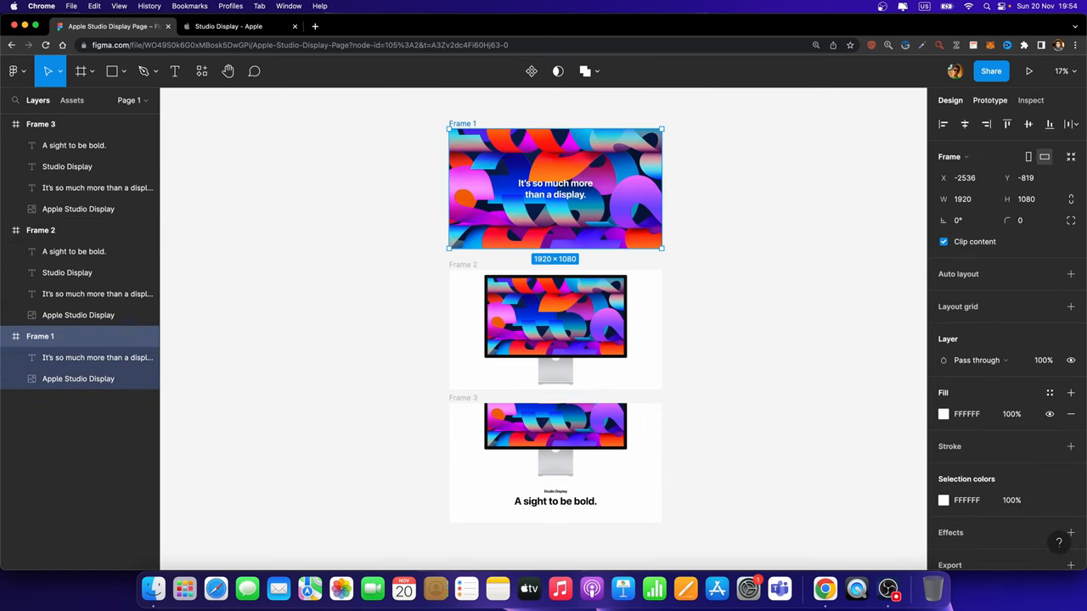
Connect Frame 1→2 and 2→3 with key-press trigger, Smart animate, Ease out, 1000ms
{"action": "left_click", "coordinate": [989, 101]}
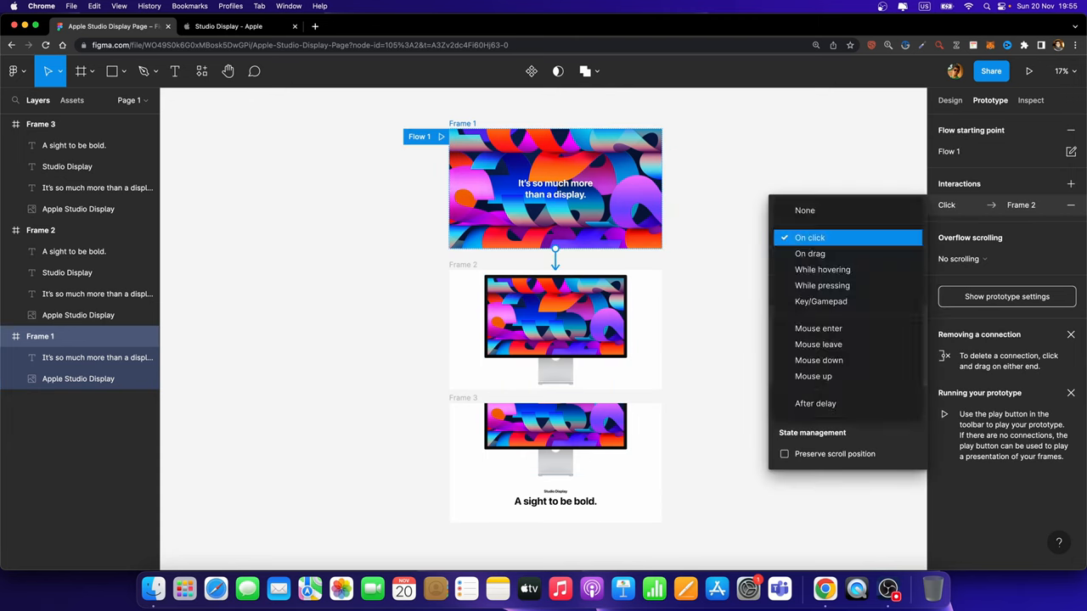
{"action": "left_click", "coordinate": [820, 302]}
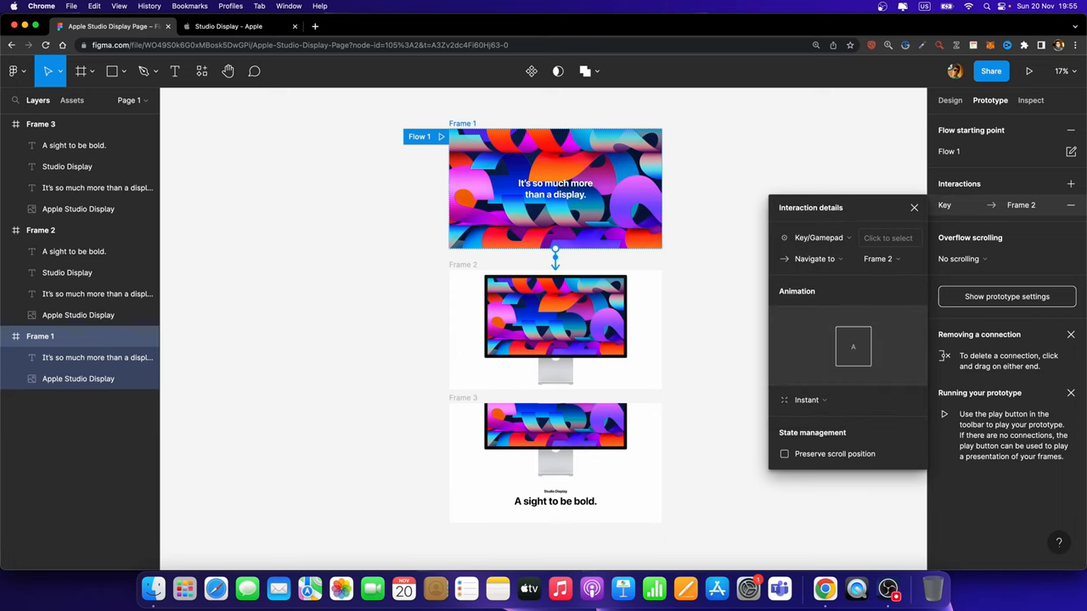
{"action": "left_click", "coordinate": [805, 400]}
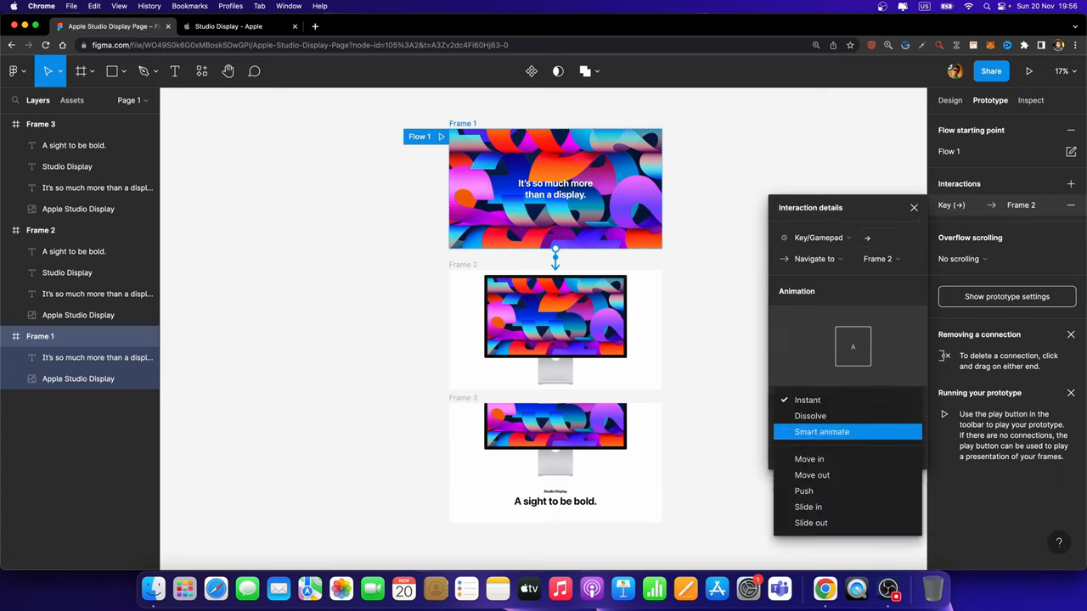
{"action": "left_click", "coordinate": [822, 433]}
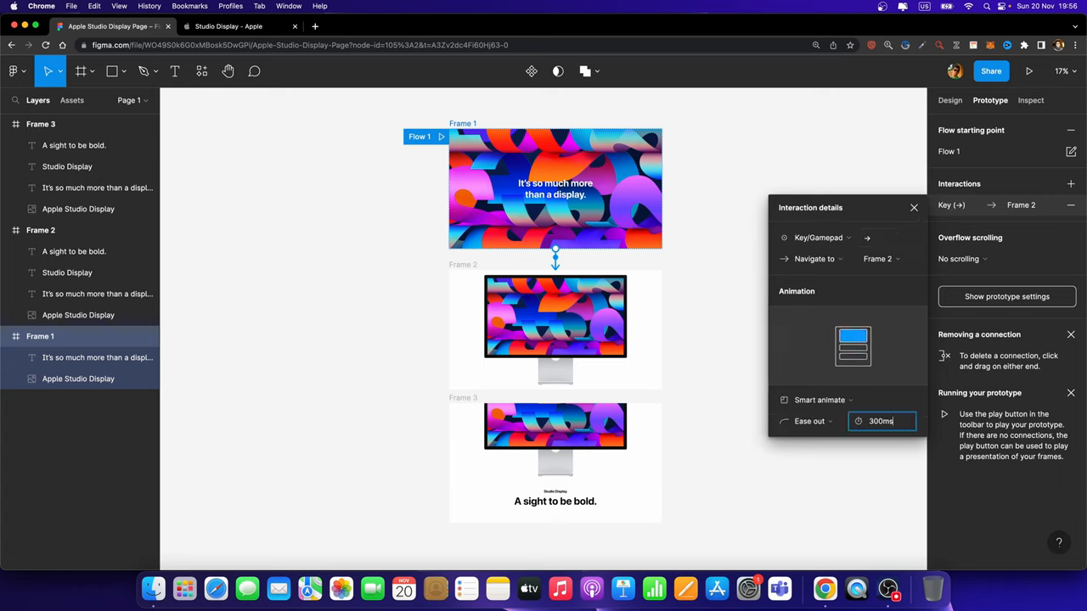
{"action": "type", "text": "1000"}
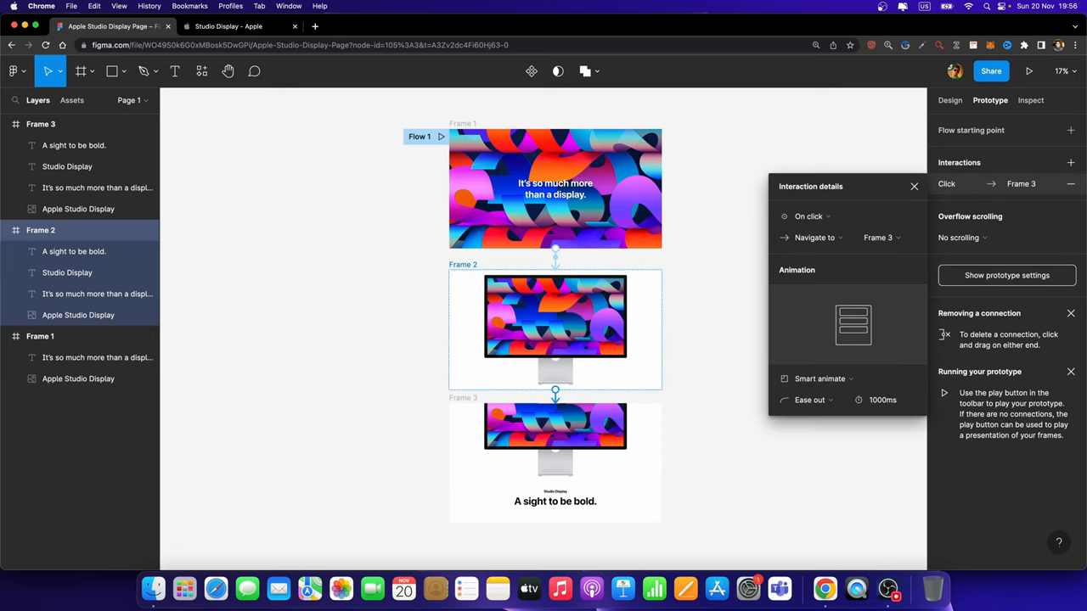
{"action": "left_click", "coordinate": [814, 215]}
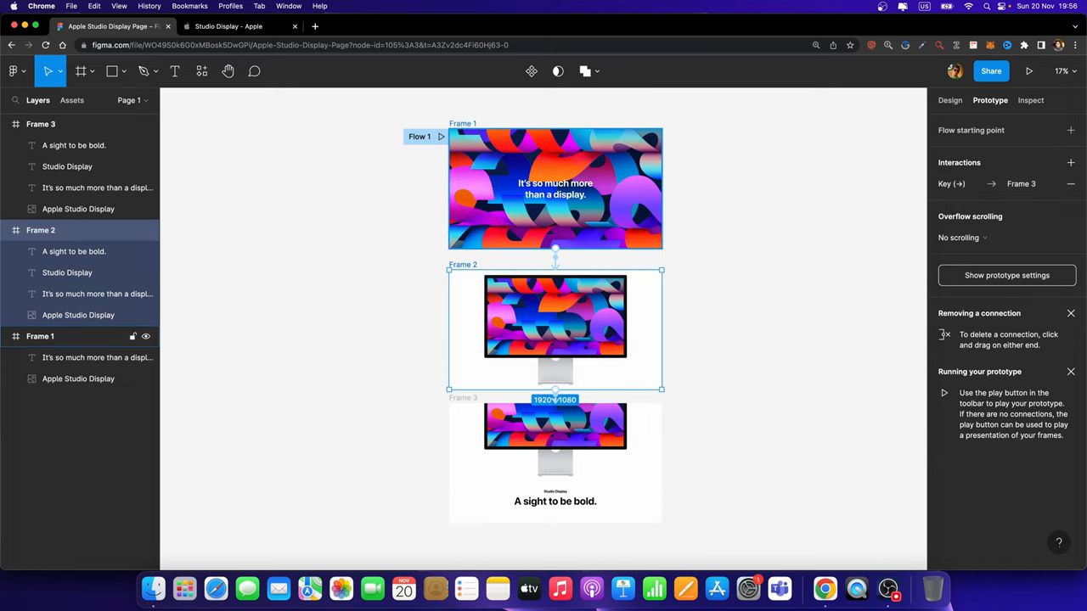
Present the prototype and step through the display zoom-out animation
{"action": "left_click", "coordinate": [1033, 71]}
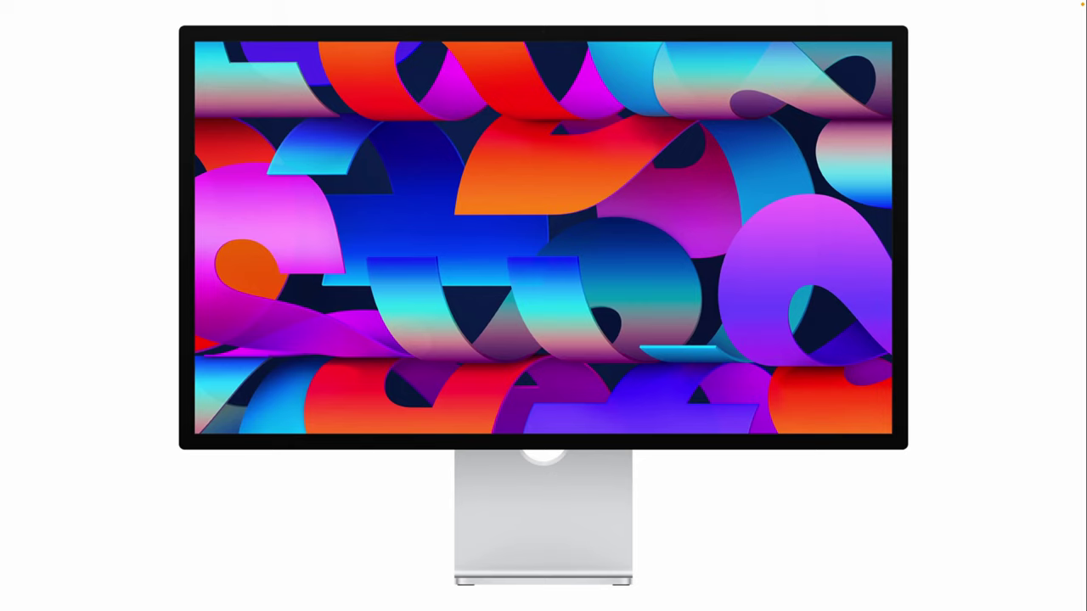
{"action": "scroll", "scroll_direction": "down", "scroll_amount": 3}
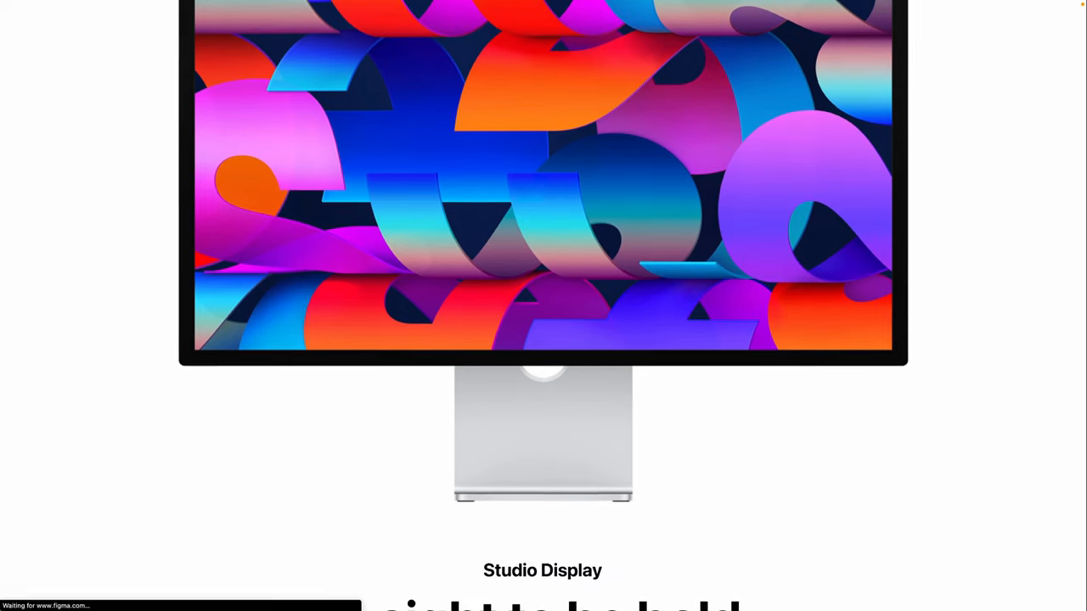
{"action": "scroll", "scroll_direction": "down", "scroll_amount": 3}
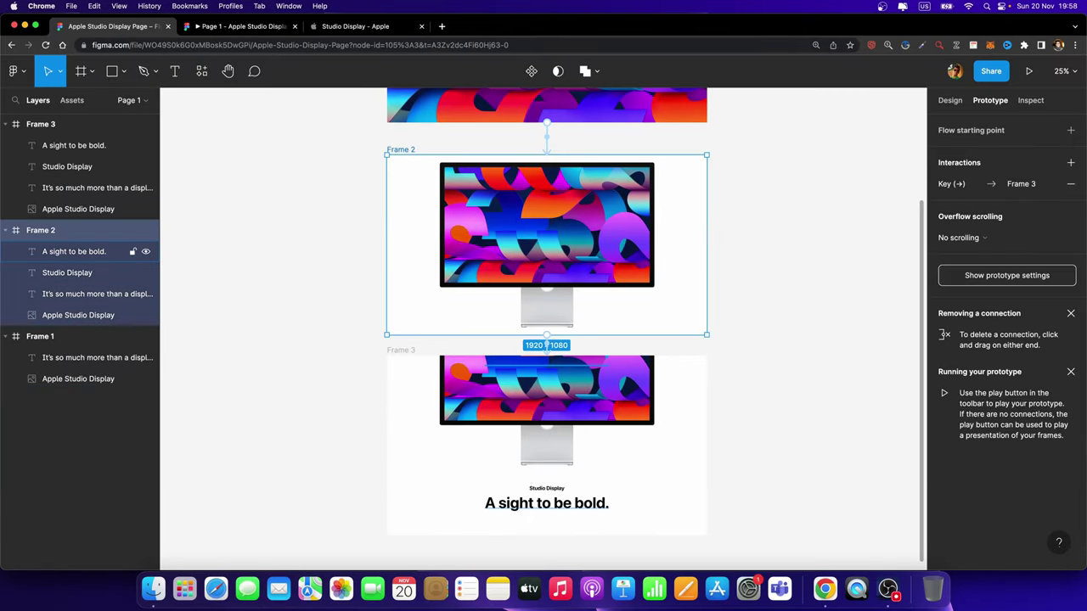
Set the Frame 2 caption layers to 0% opacity and present again
{"action": "right_click", "coordinate": [66, 271]}
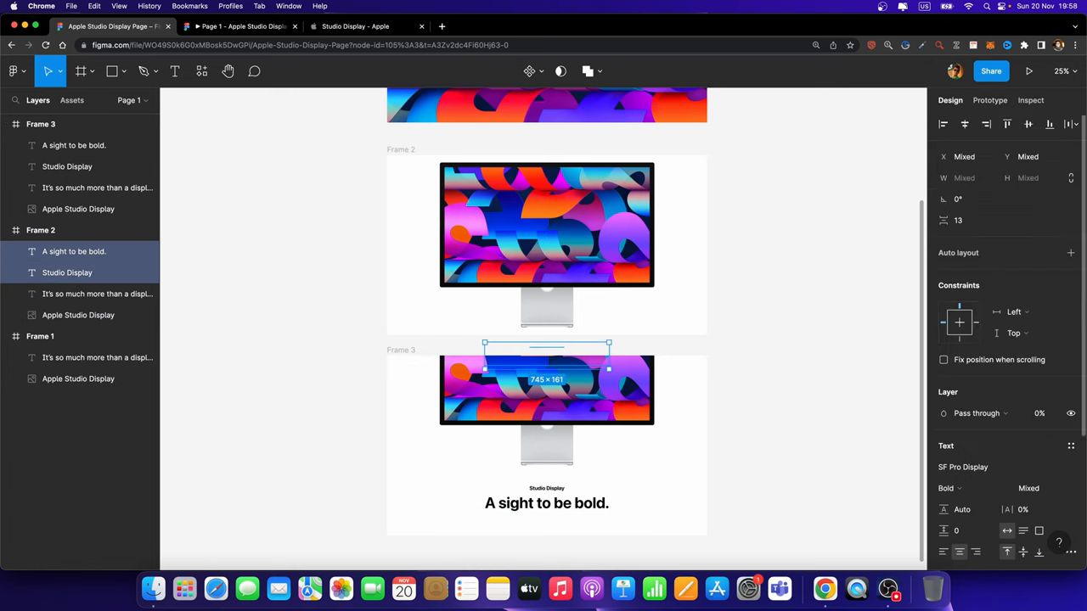
{"action": "left_click", "coordinate": [1036, 71]}
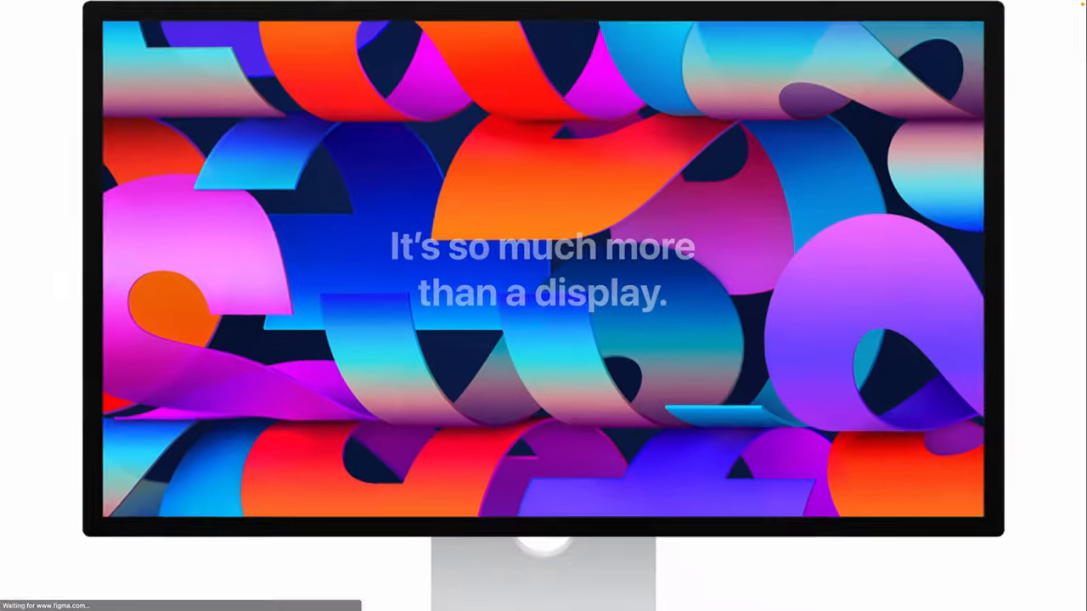
Advance through the frames to watch 'A sight to be bold.' fade in
{"action": "scroll", "scroll_direction": "down", "scroll_amount": 3}
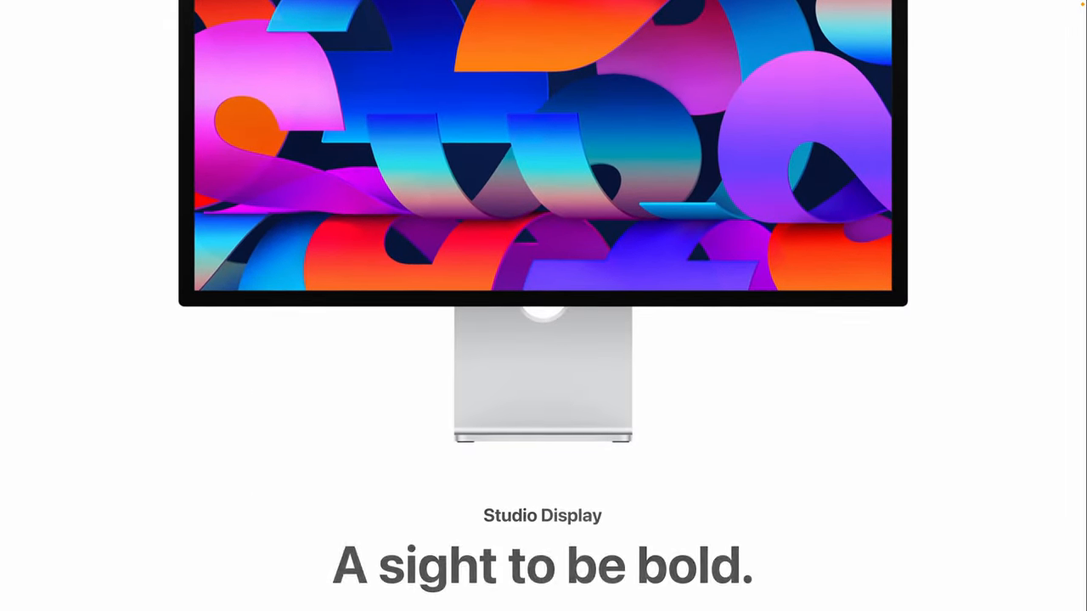
{"action": "scroll", "scroll_direction": "down", "scroll_amount": 3}
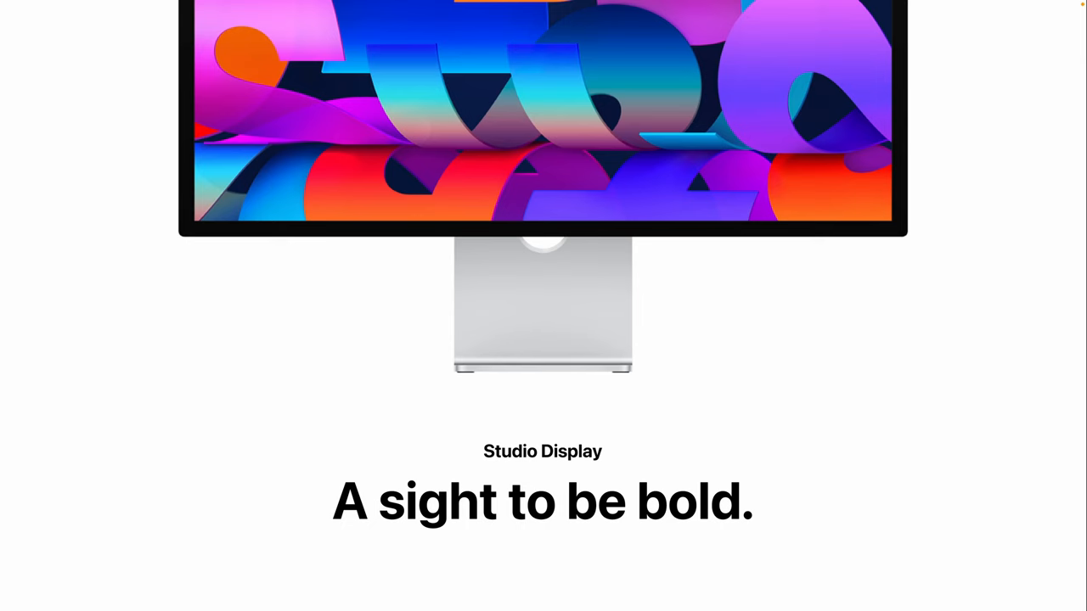